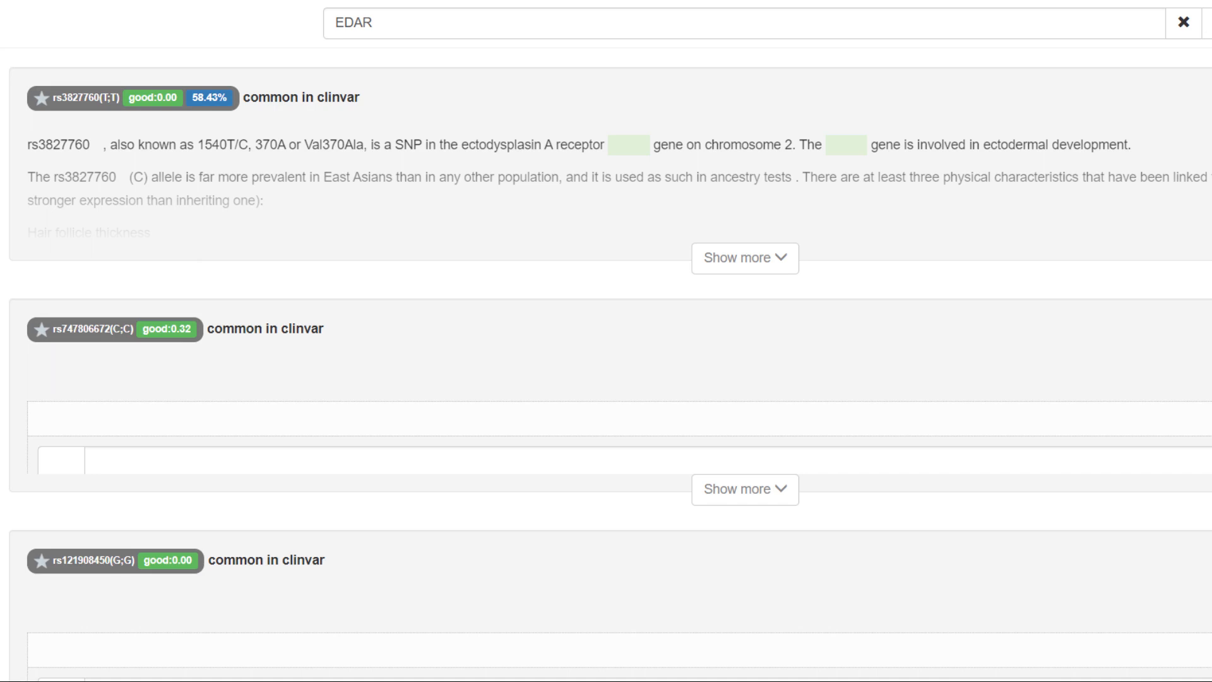
# Search the SNP report for 'lactose intolerance', then for 'myopia'
pyautogui.write('lactose intolerance')
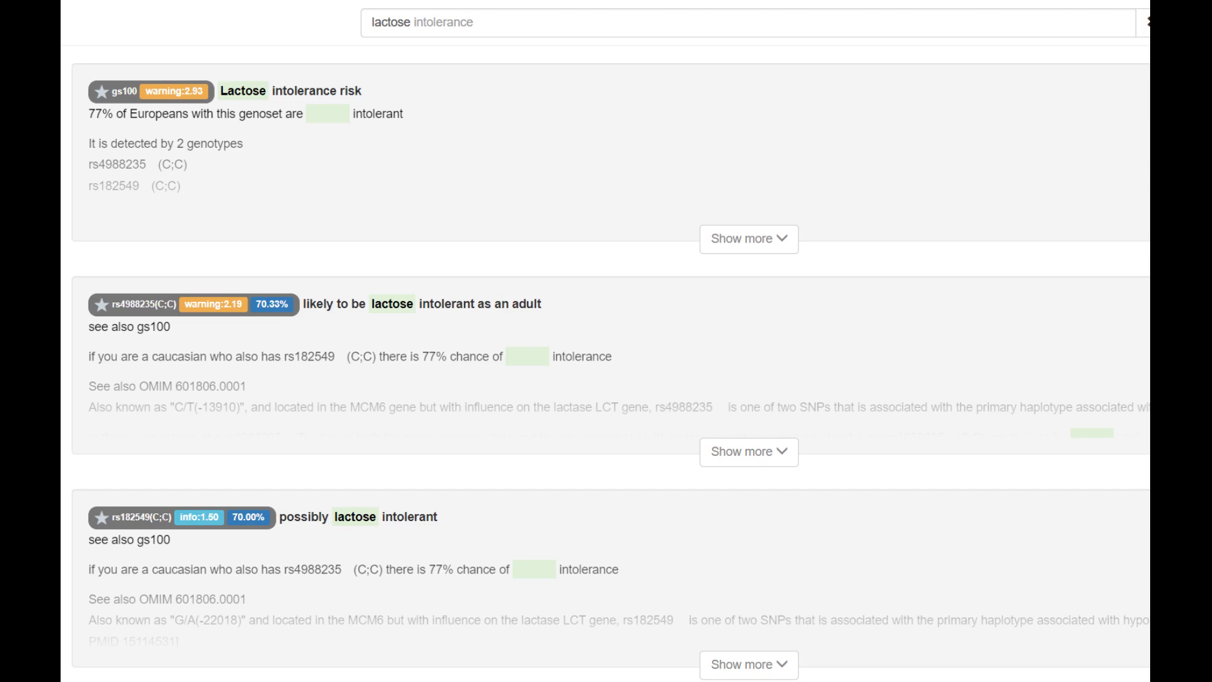
pyautogui.write('myopia')
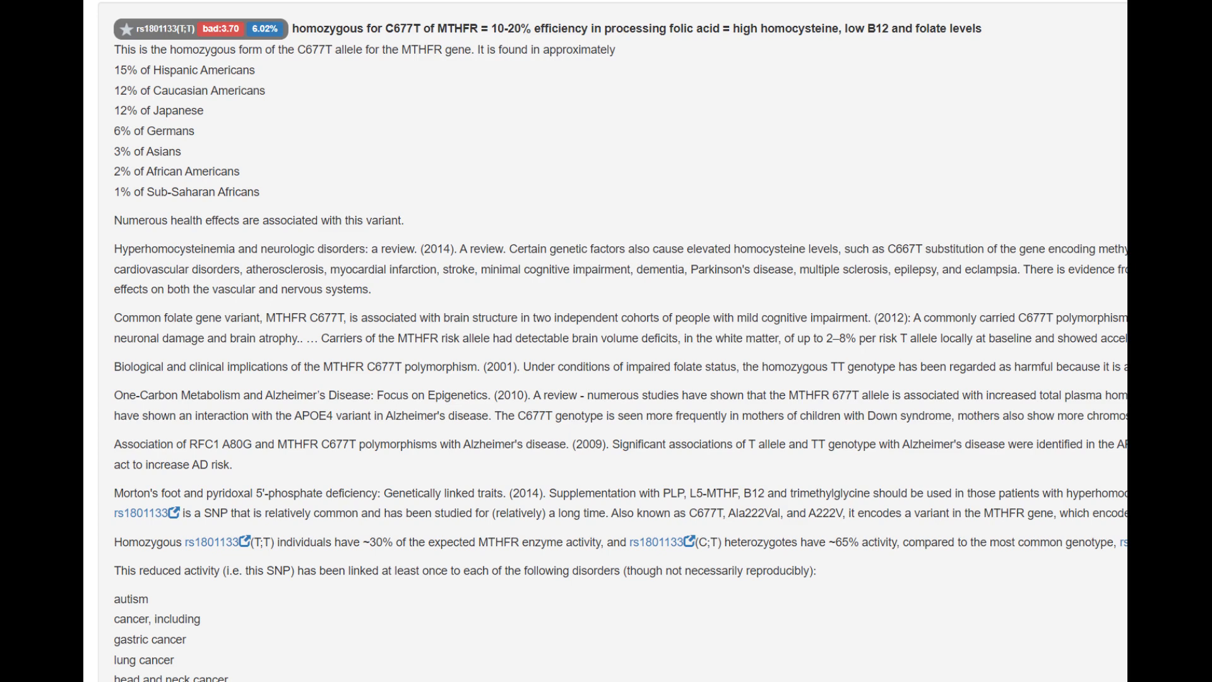
# Search the report for DRD2, warrior, OXTR and lactose intolerance entries
pyautogui.write('DRD2')
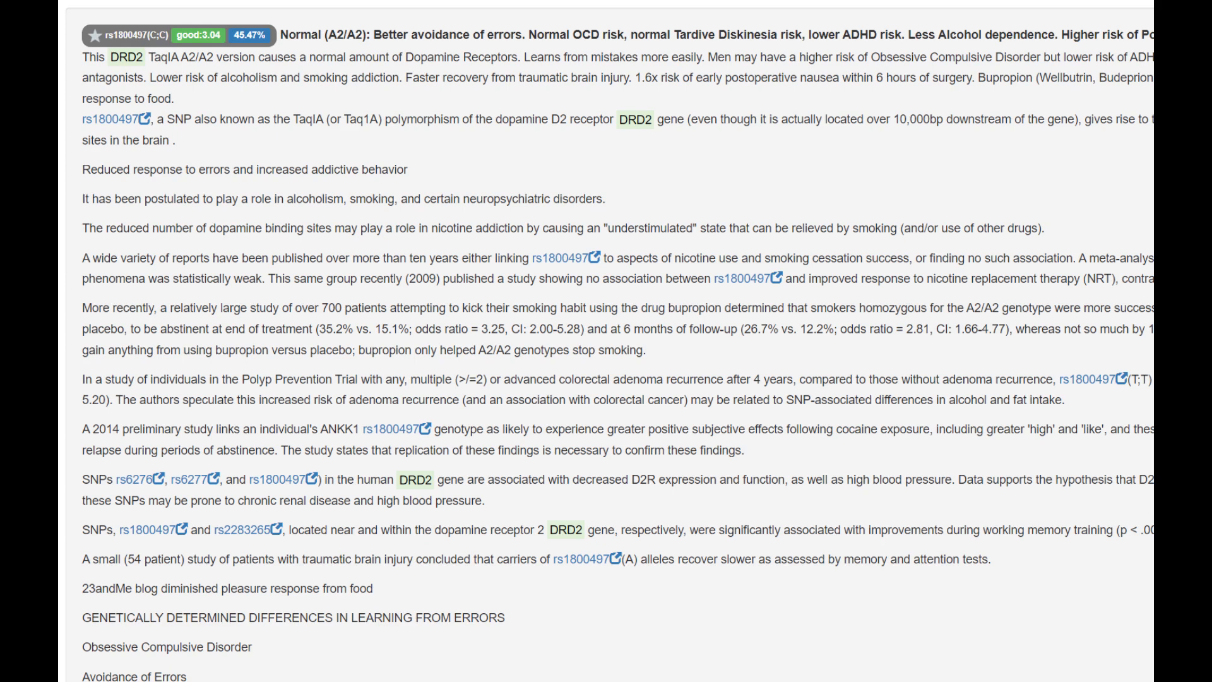
pyautogui.write('warrior')
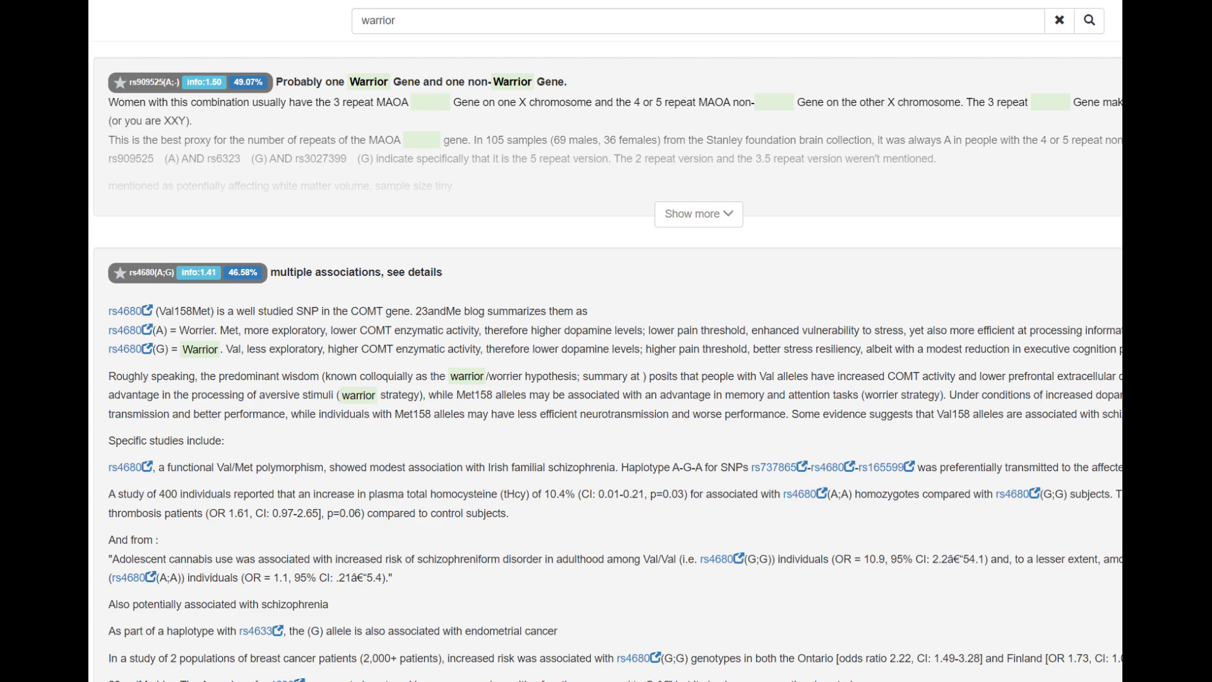
pyautogui.write('OXTR')
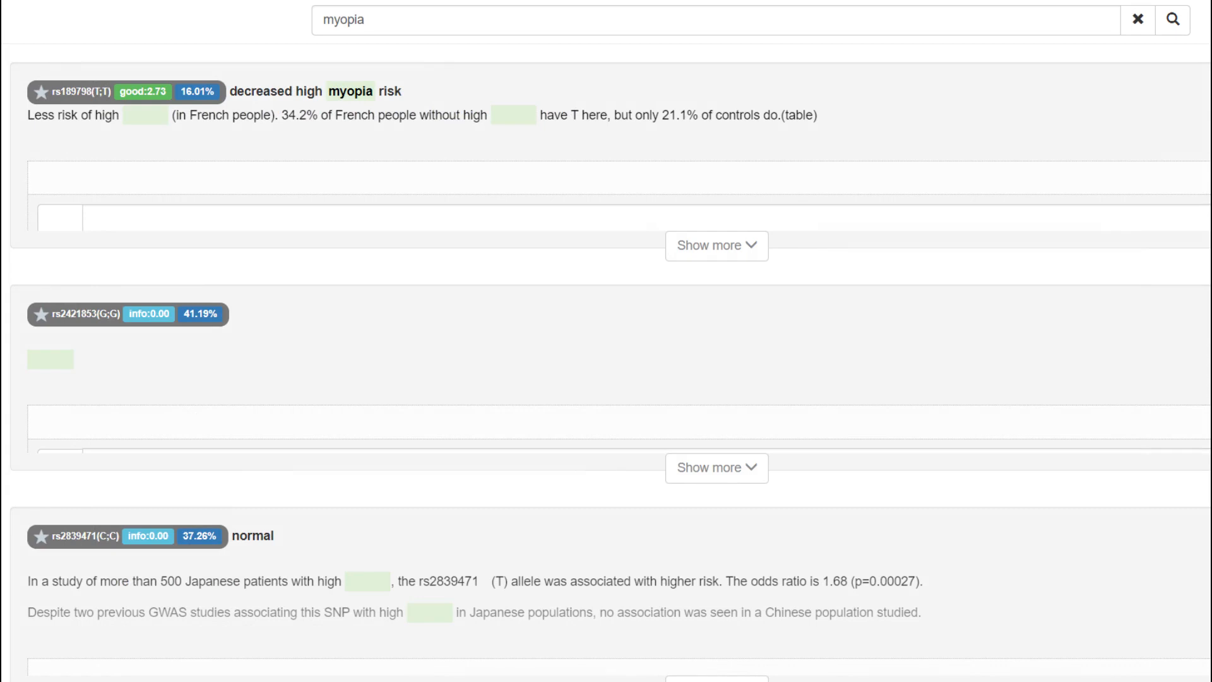
pyautogui.write('lactose intolerance')
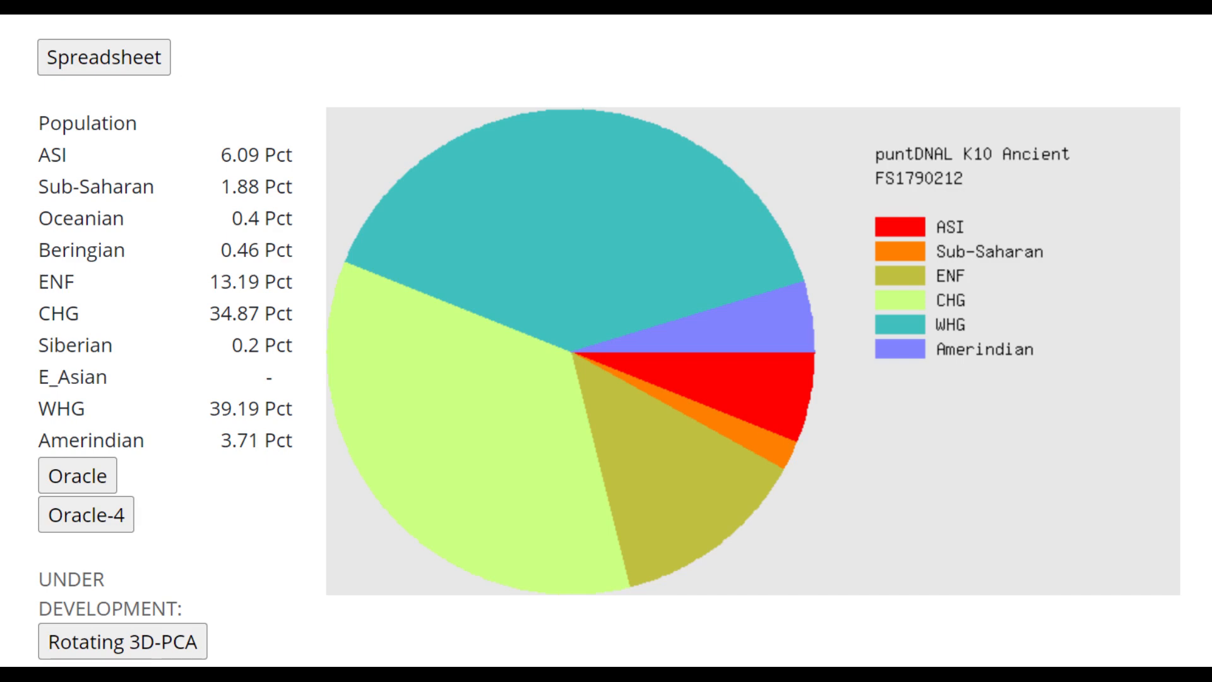
# Show the Oracle Mixed Mode table, topped by 67.8% Estonian plus 32.2% Makrani
pyautogui.click(77, 474)
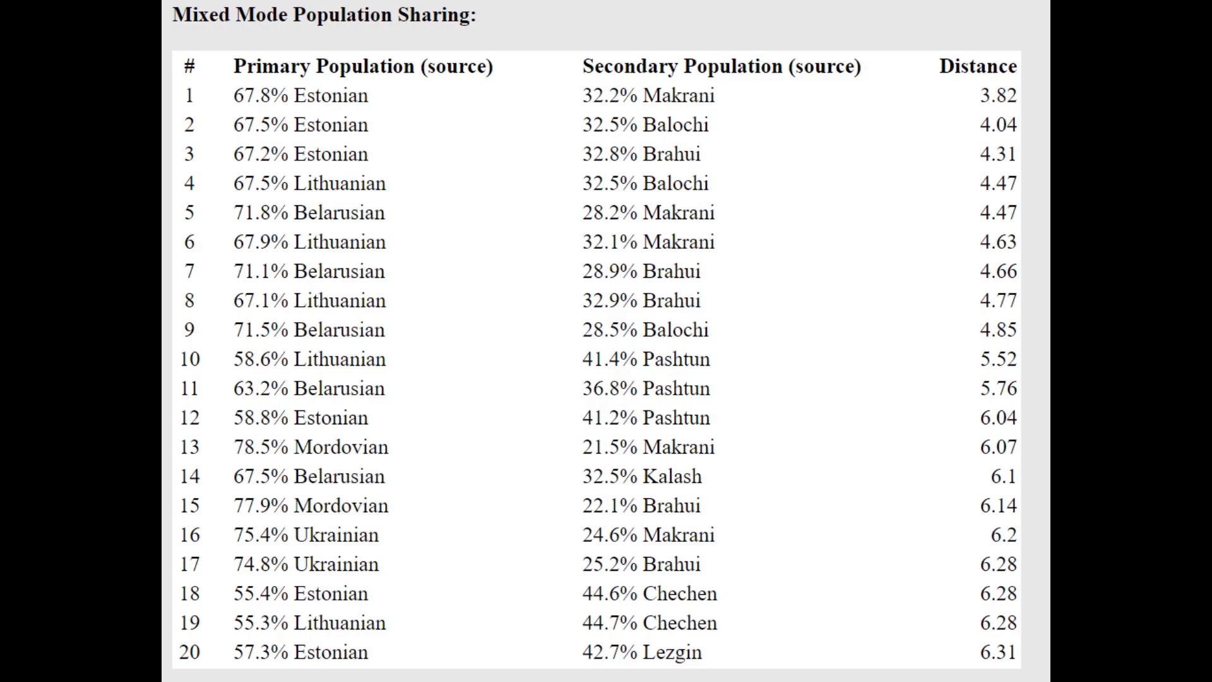